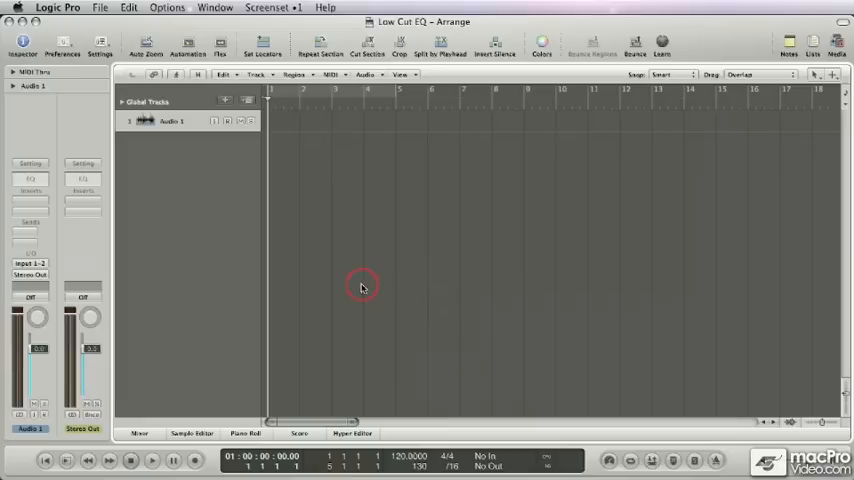
Insert the single-band Low Cut plugin on Audio 1, with a Channel EQ in the next slot
click(30, 190)
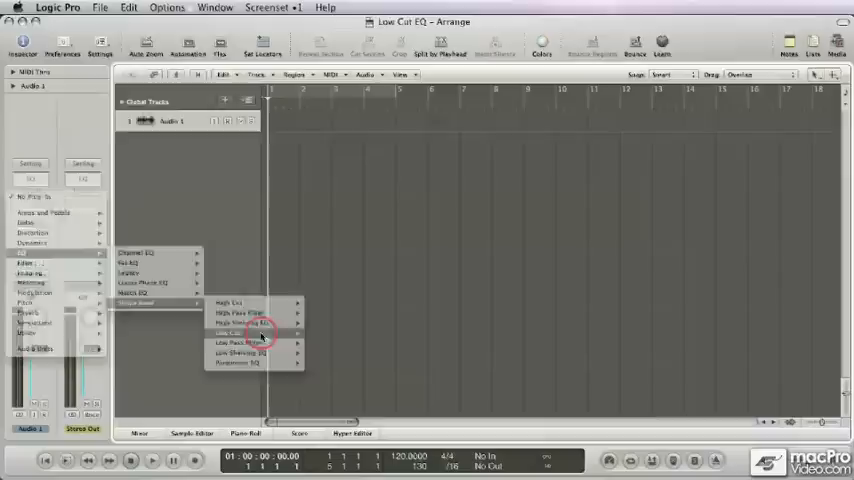
click(230, 333)
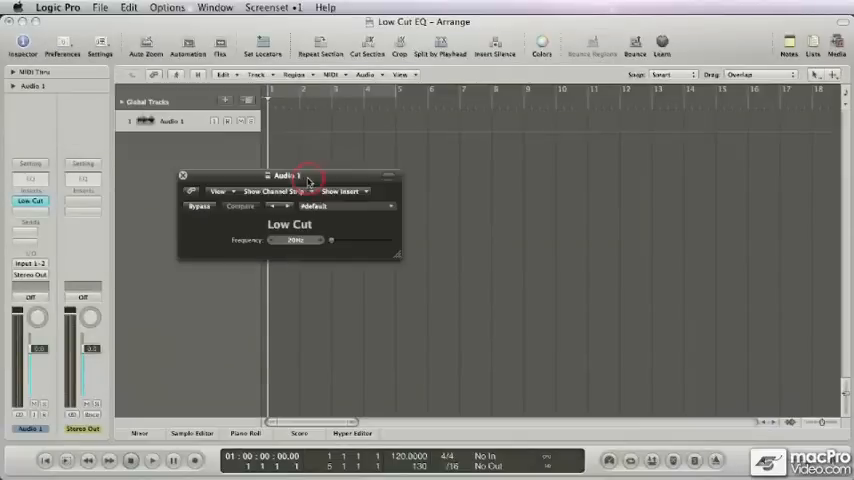
click(31, 201)
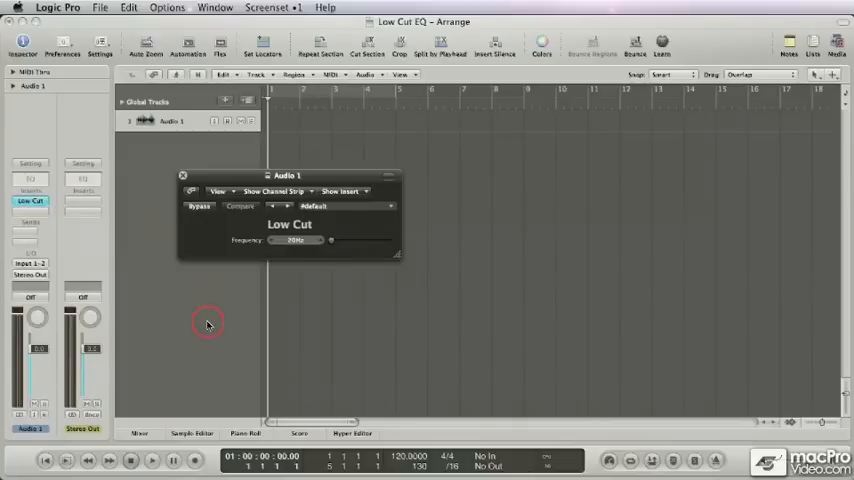
mouse_move(157, 278)
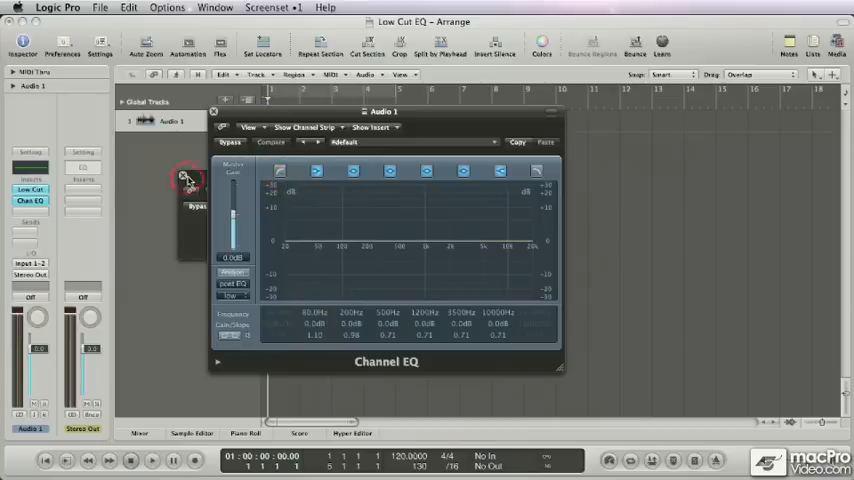
Close Low Cut, then enable the Channel EQ low-cut band and raise it to about 46 Hz
click(184, 180)
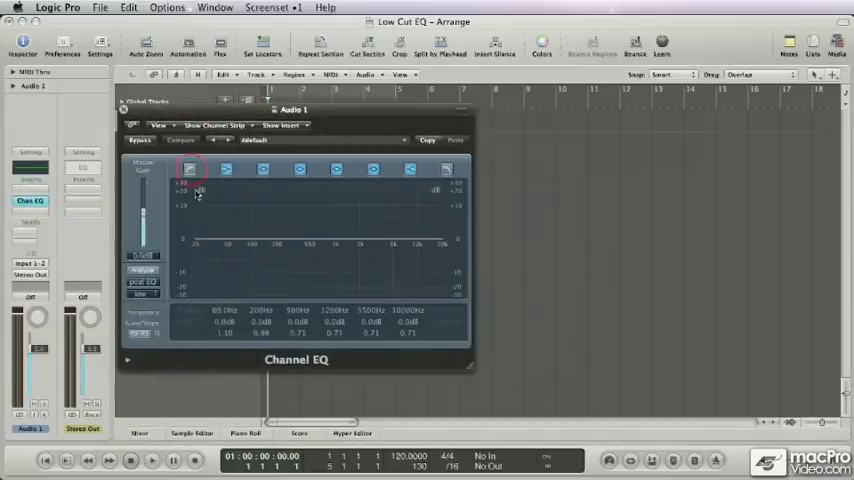
click(189, 169)
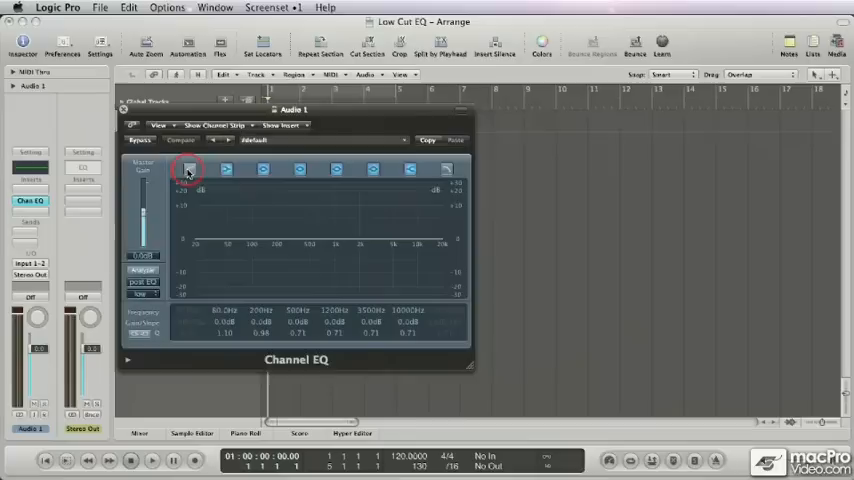
click(189, 169)
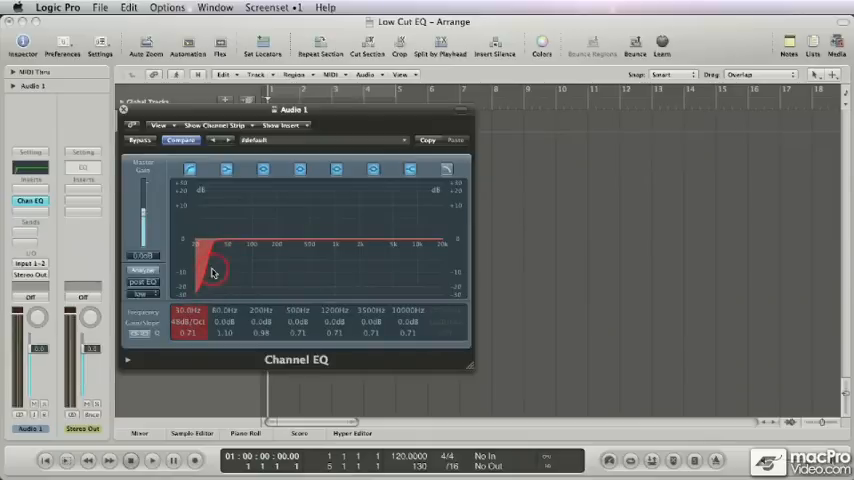
drag(213, 273, 258, 271)
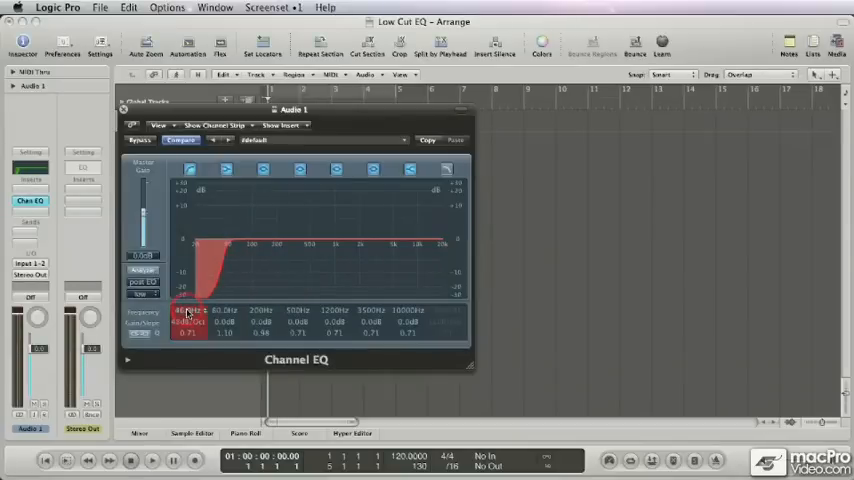
click(30, 186)
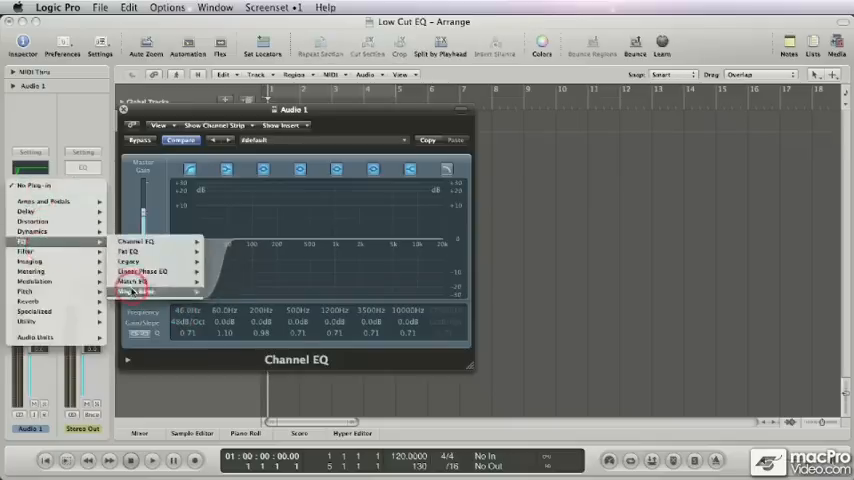
Insert another single-band Low Cut plugin on Audio 1 for comparison
click(140, 291)
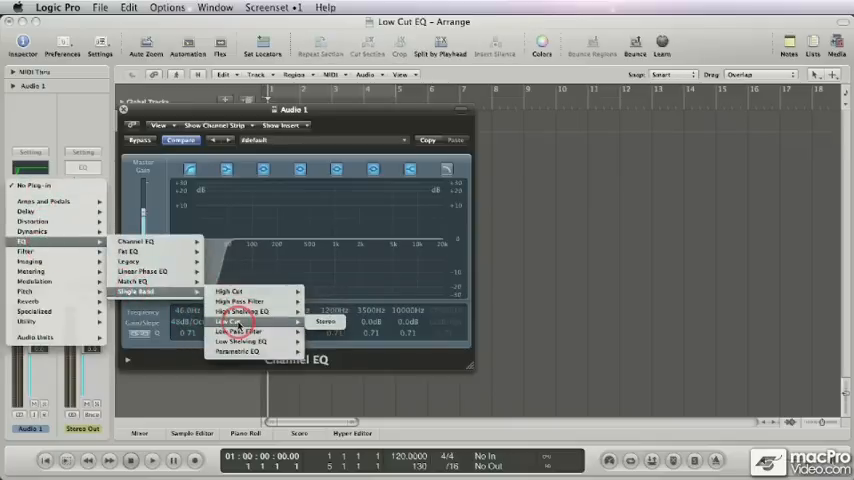
click(228, 321)
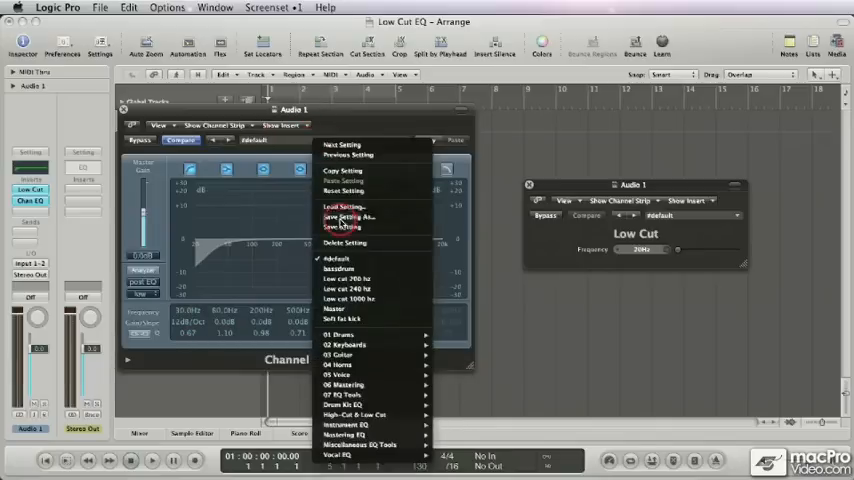
Save the Channel EQ setting under #default, replacing the existing preset
click(349, 217)
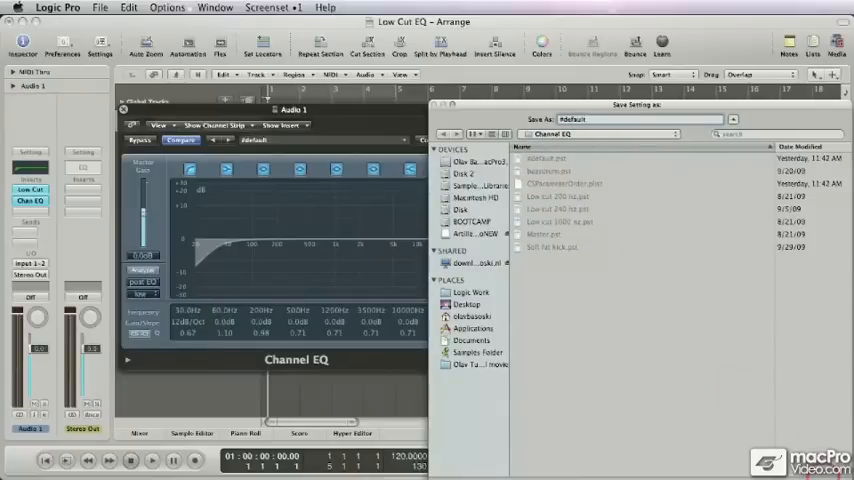
click(731, 134)
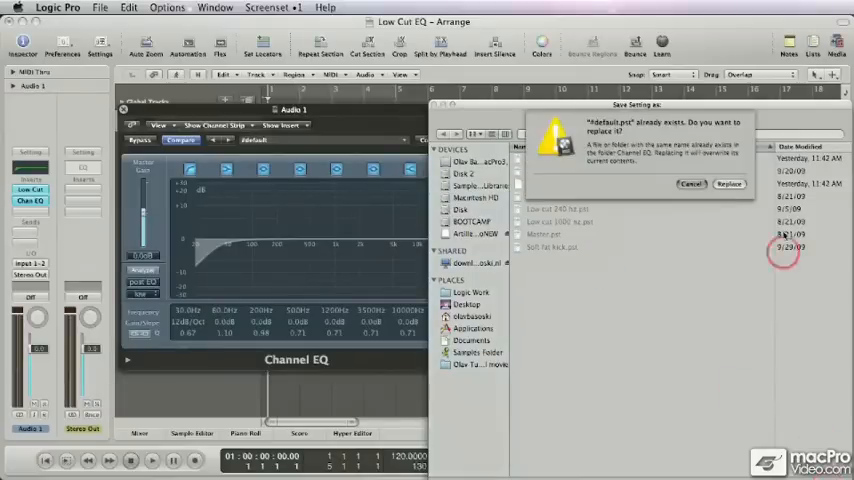
click(729, 183)
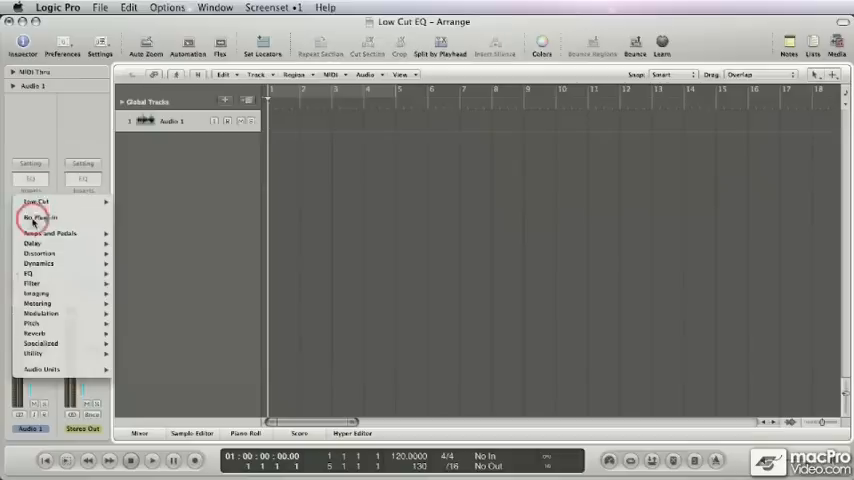
Remove Audio 1's plugin, insert a fresh Channel EQ, sweep its low cut, and close it
click(40, 218)
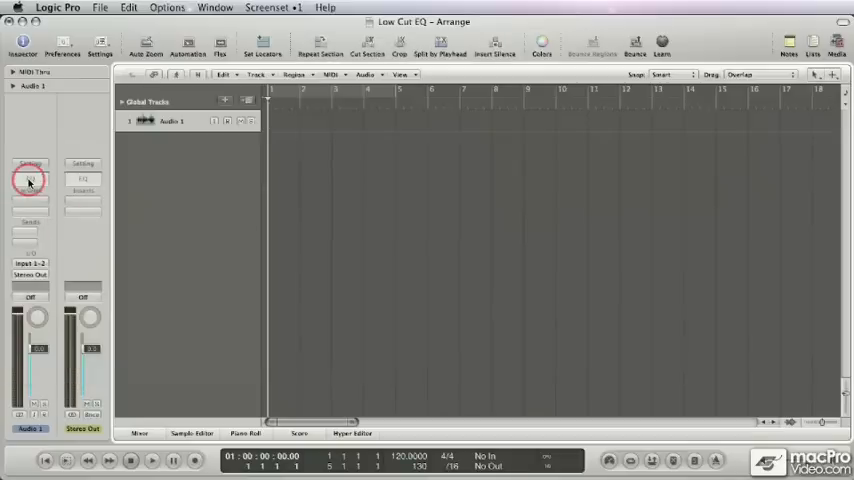
click(29, 180)
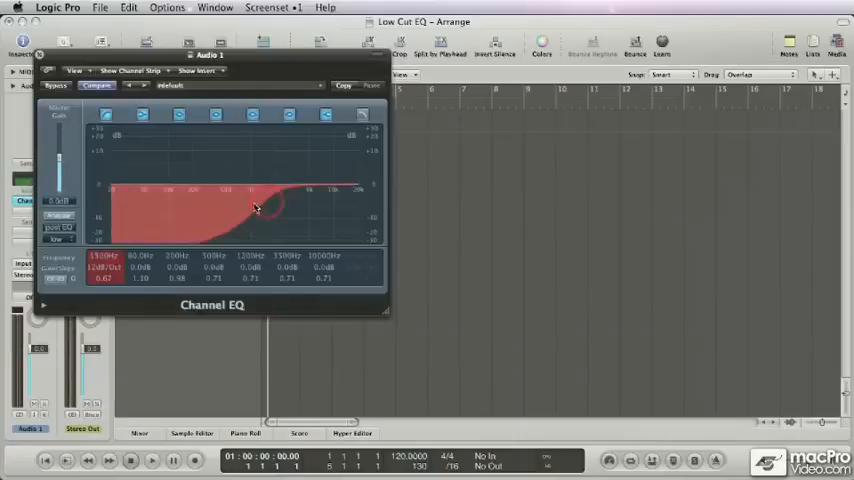
drag(256, 207, 261, 214)
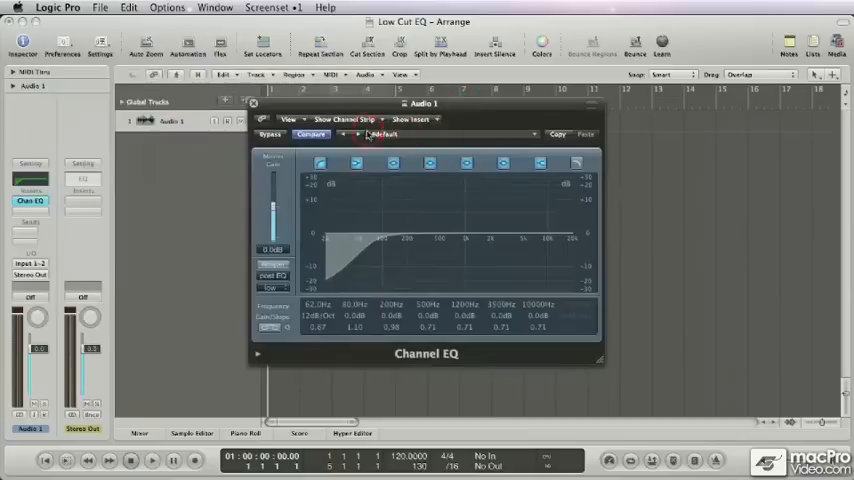
click(253, 103)
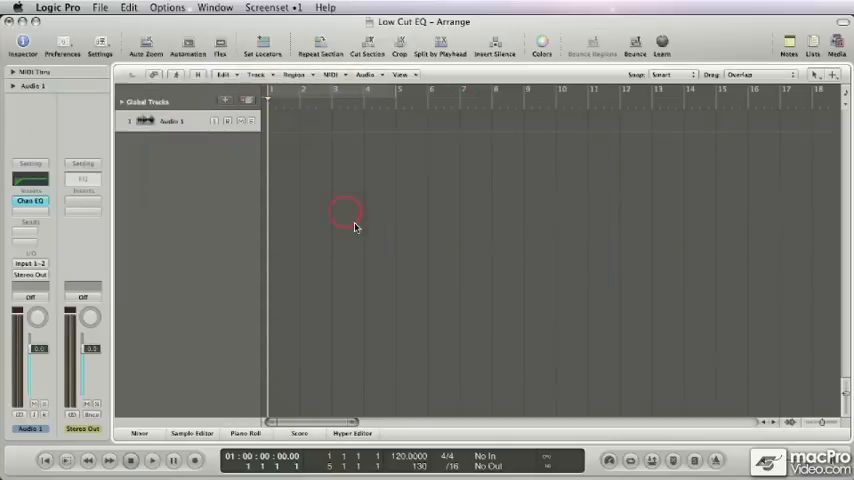